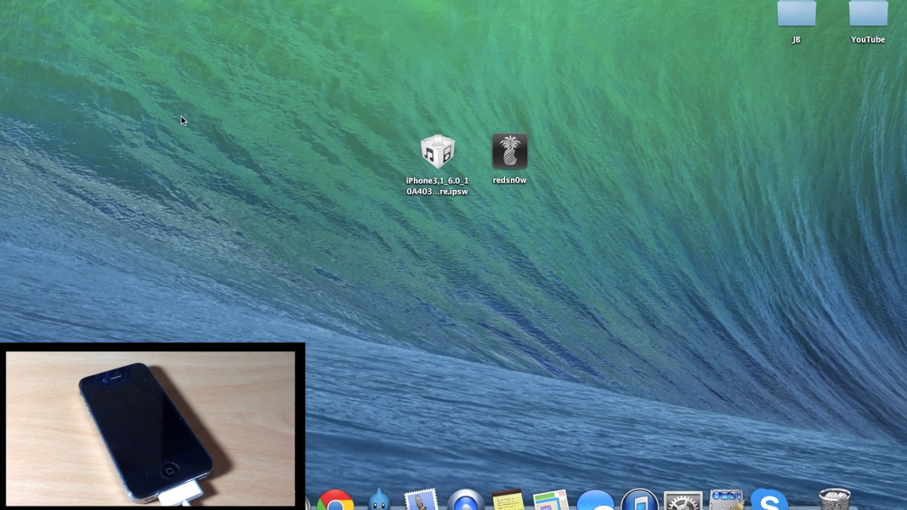
{"action": "mouse_move", "coordinate": [505, 161]}
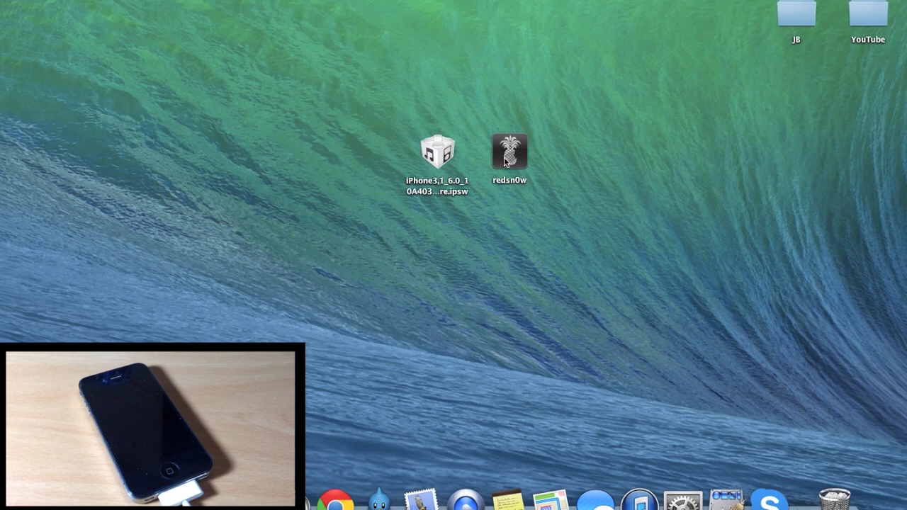
- Launch redsn0w 0.9.15b3 so its welcome screen reports the connected iPhone on 6.1.3
{"action": "left_click", "coordinate": [509, 150]}
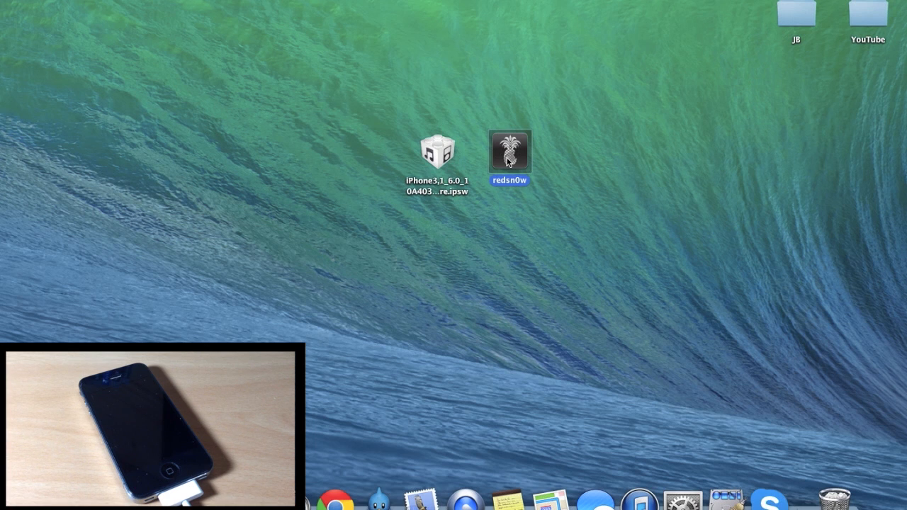
{"action": "left_click", "coordinate": [437, 149]}
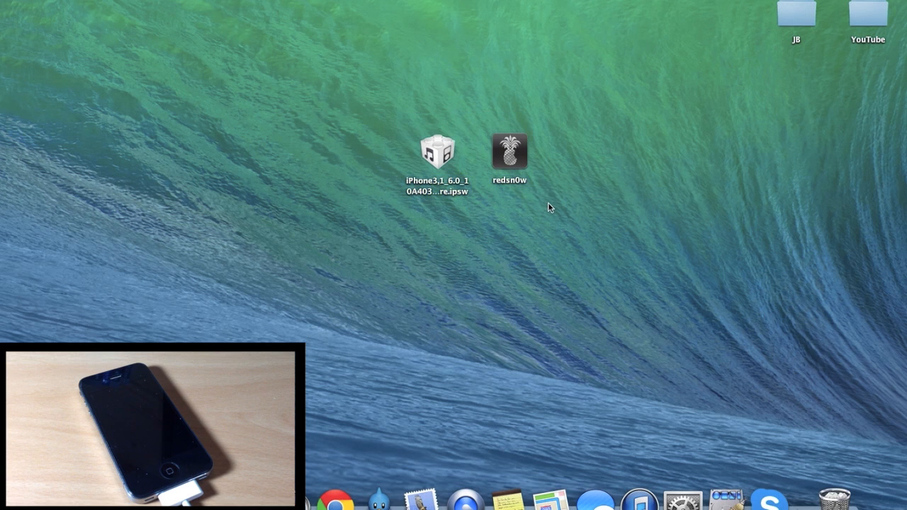
{"action": "left_click", "coordinate": [510, 150]}
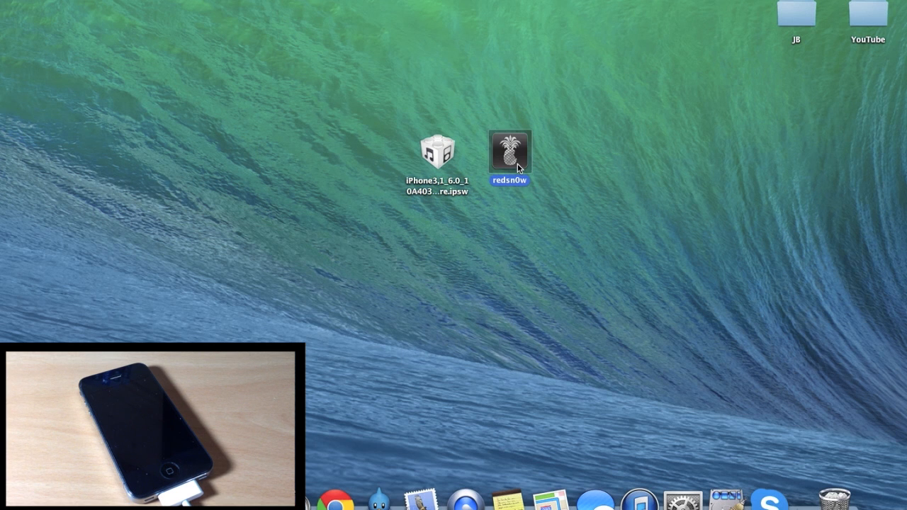
{"action": "double_click", "coordinate": [511, 151]}
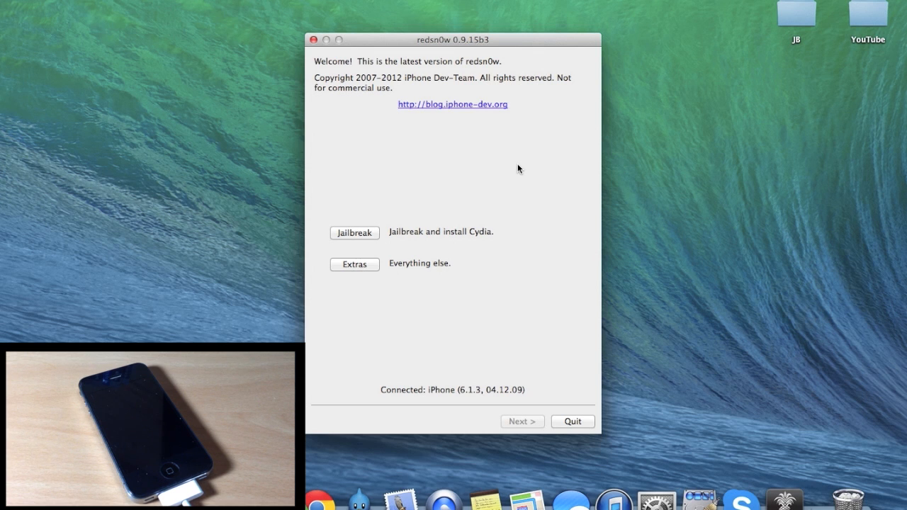
{"action": "mouse_move", "coordinate": [349, 300]}
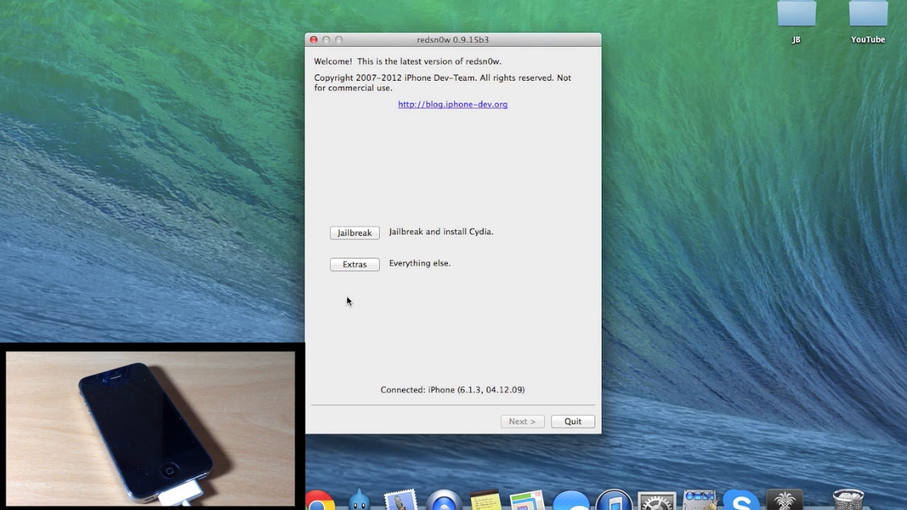
{"action": "mouse_move", "coordinate": [380, 391]}
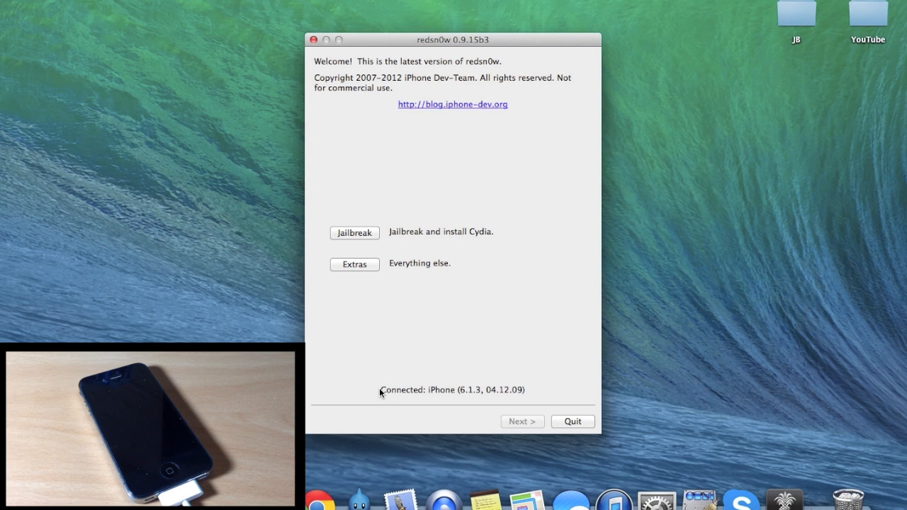
{"action": "mouse_move", "coordinate": [457, 404]}
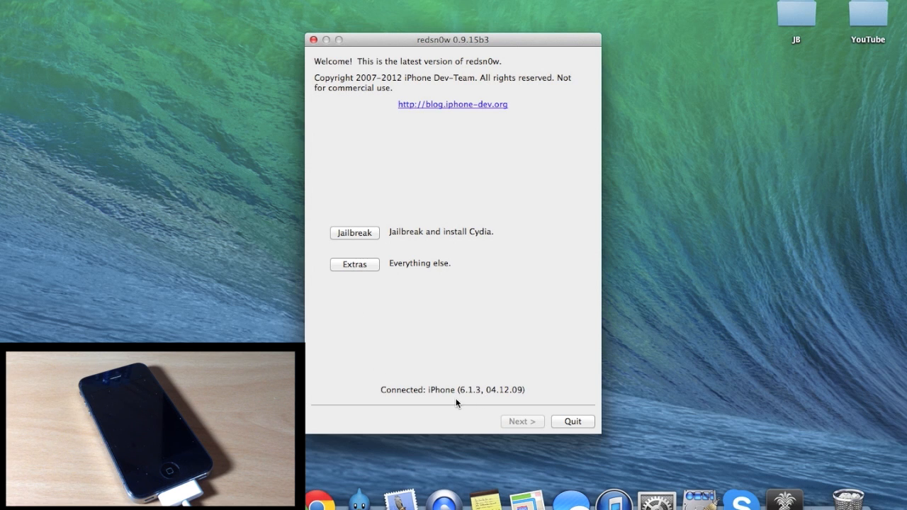
{"action": "mouse_move", "coordinate": [400, 317]}
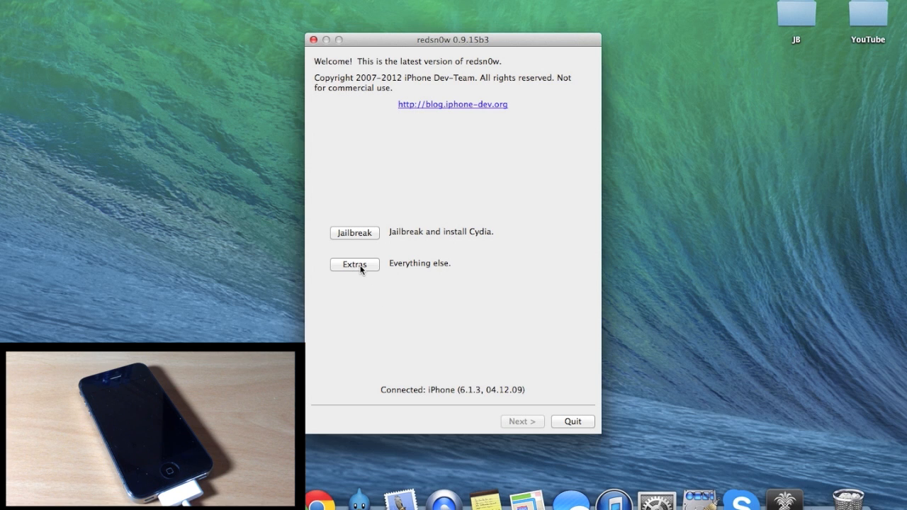
- From Extras, manually select iPhone3,1_6.0_10A403_Restore.ipsw and acknowledge its identification
{"action": "left_click", "coordinate": [355, 264]}
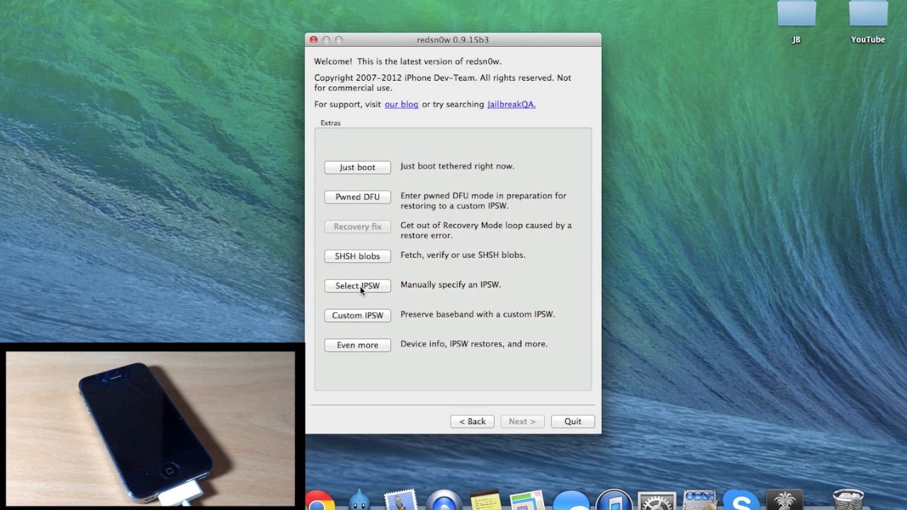
{"action": "left_click", "coordinate": [358, 286]}
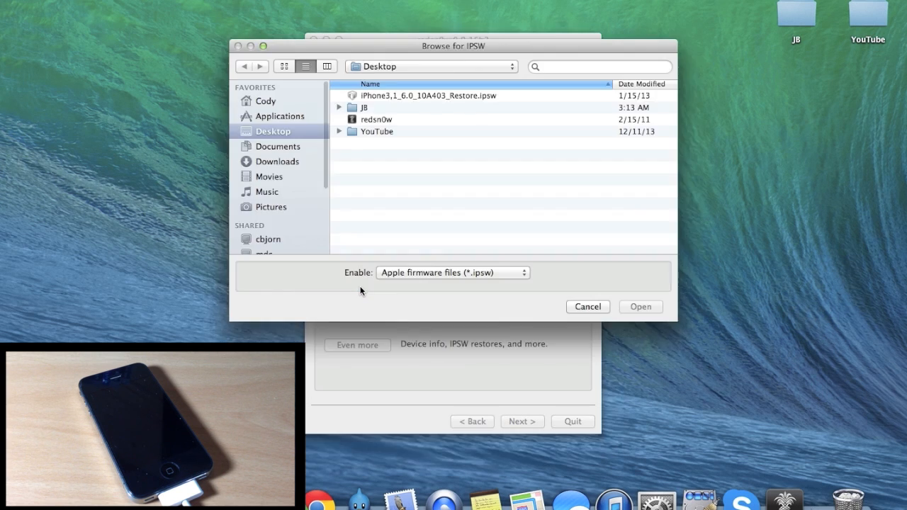
{"action": "left_click", "coordinate": [428, 97]}
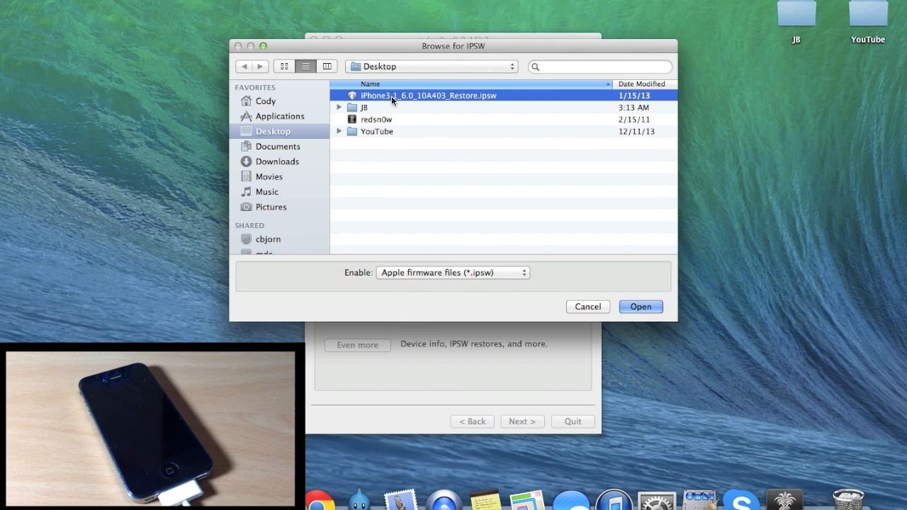
{"action": "mouse_move", "coordinate": [649, 297]}
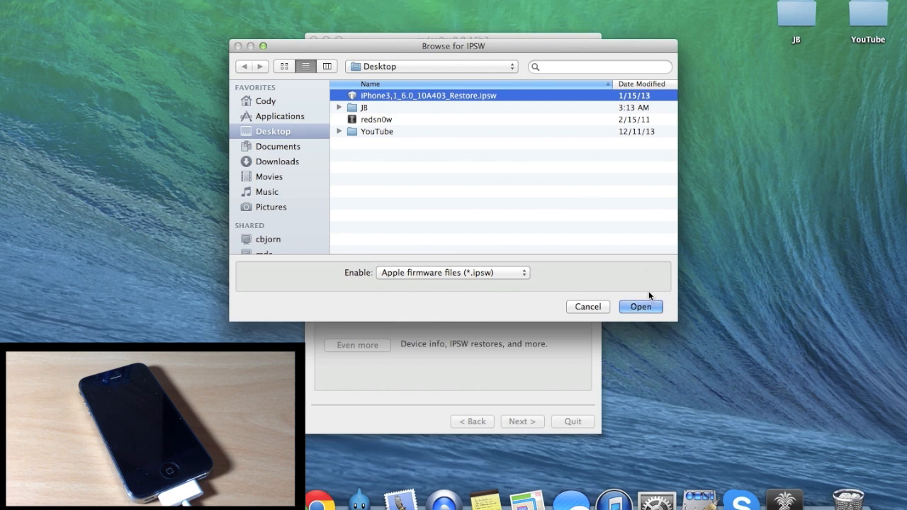
{"action": "left_click", "coordinate": [641, 306]}
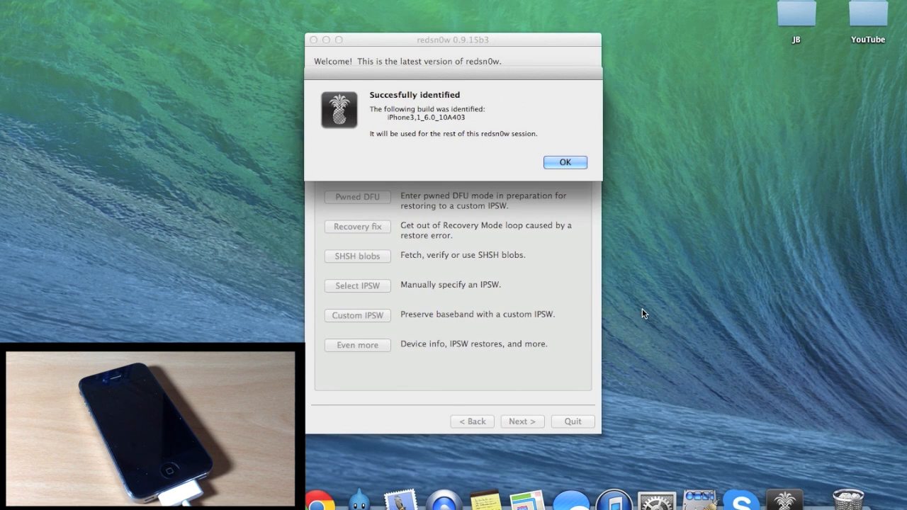
{"action": "mouse_move", "coordinate": [389, 105]}
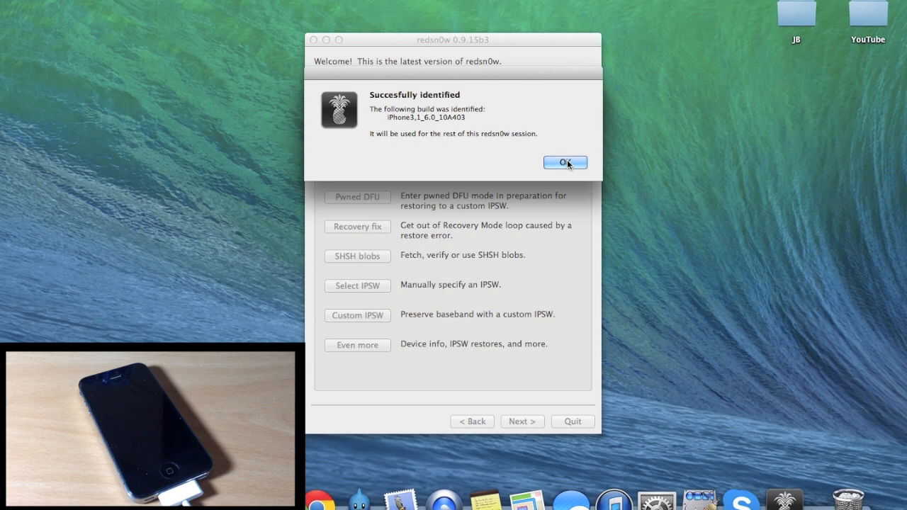
{"action": "left_click", "coordinate": [564, 161]}
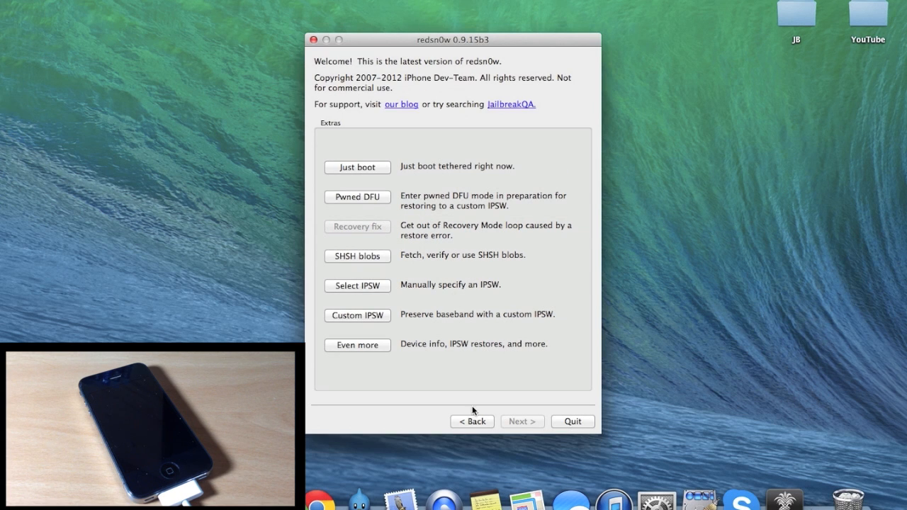
- Return to the main screen and start the Jailbreak setup with Install Cydia ticked
{"action": "left_click", "coordinate": [473, 421]}
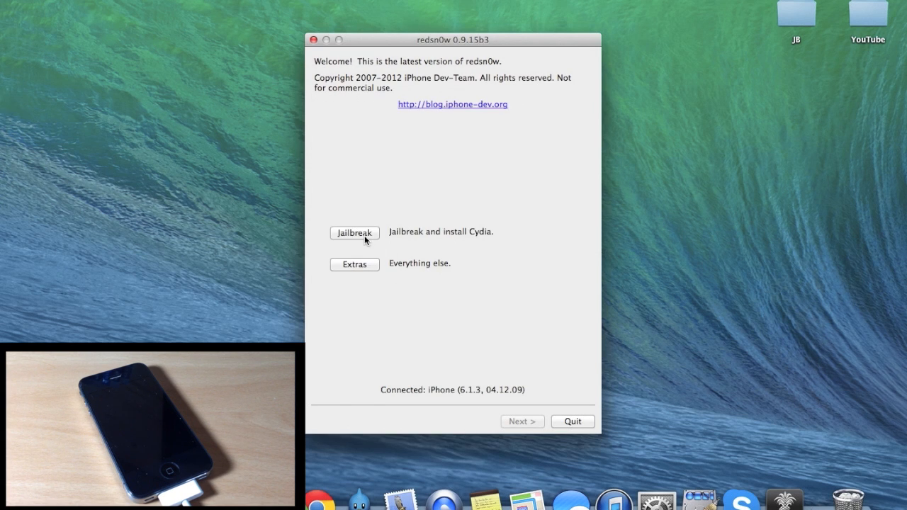
{"action": "left_click", "coordinate": [354, 232]}
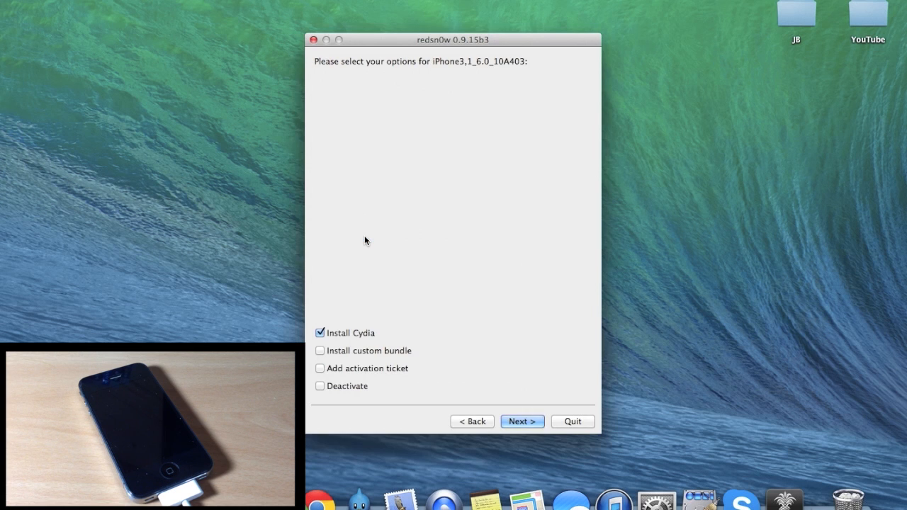
{"action": "mouse_move", "coordinate": [442, 342]}
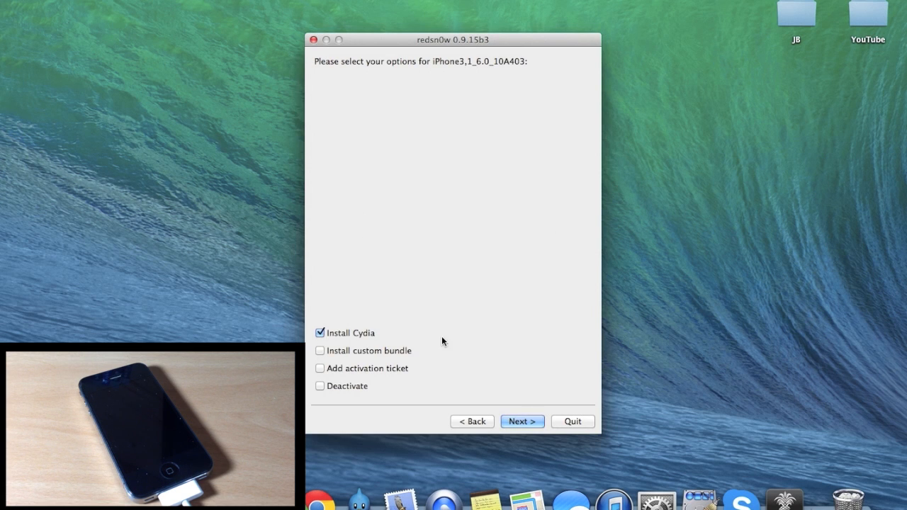
- Accept the jailbreak options with Cydia and continue past the DFU-mode preparation once the iPhone is off
{"action": "left_click", "coordinate": [522, 421]}
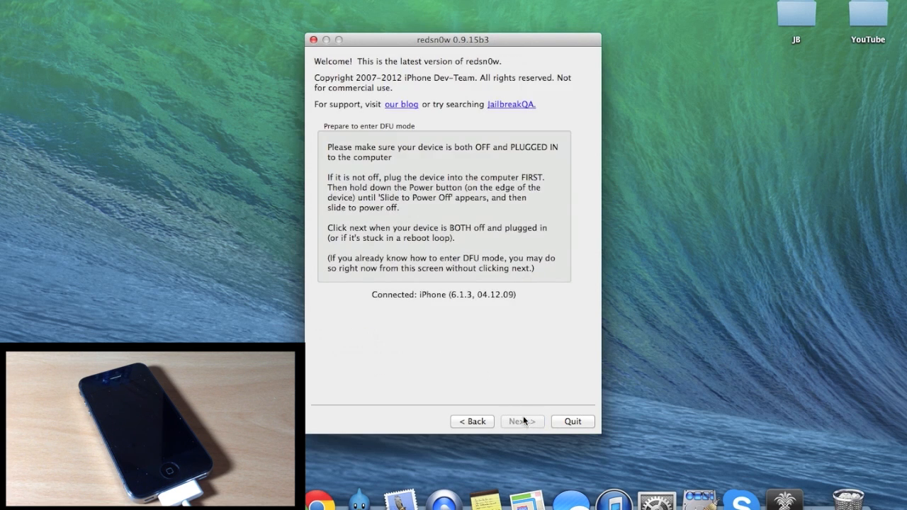
{"action": "mouse_move", "coordinate": [482, 363]}
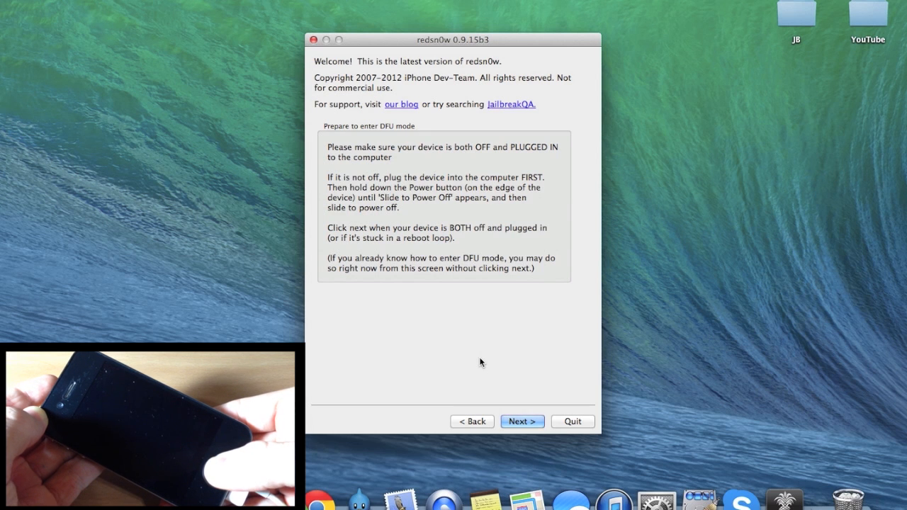
{"action": "left_click", "coordinate": [521, 421]}
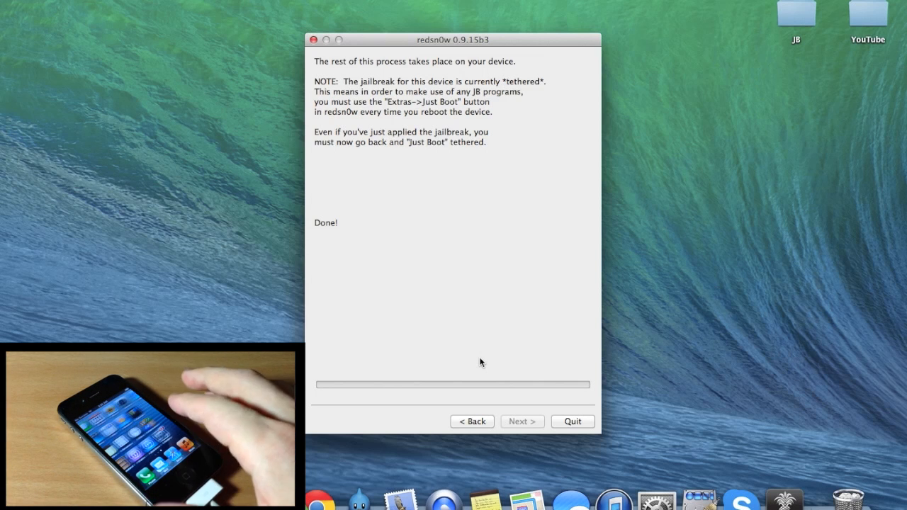
{"action": "mouse_move", "coordinate": [317, 62]}
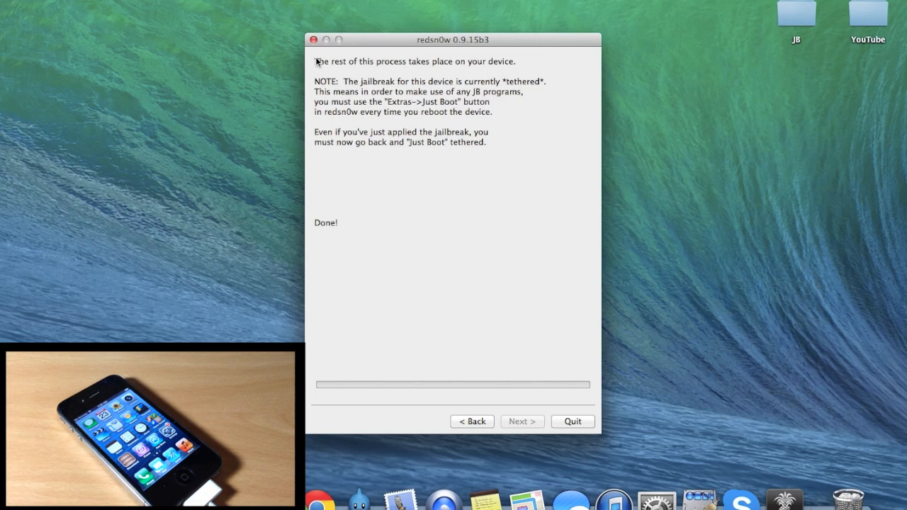
- Quit and relaunch redsn0w for the tethered boot
{"action": "left_click", "coordinate": [573, 421]}
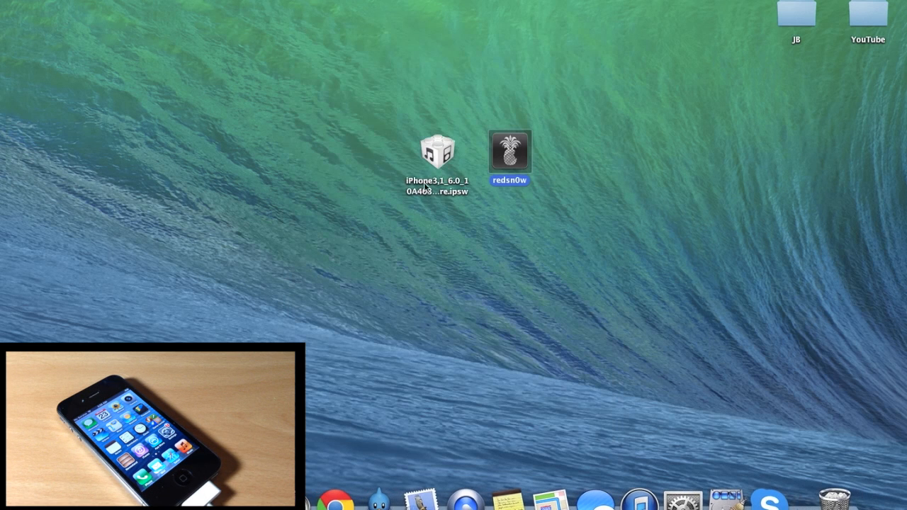
{"action": "double_click", "coordinate": [510, 149]}
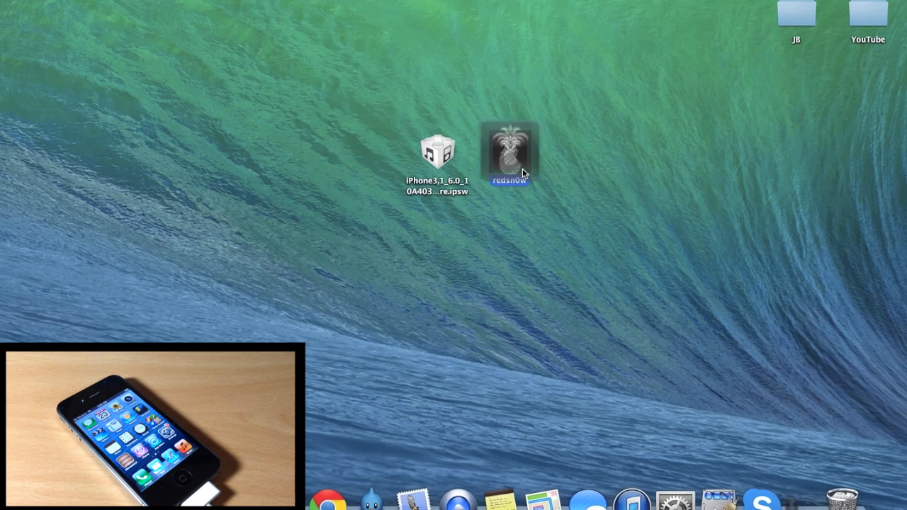
{"action": "double_click", "coordinate": [511, 149]}
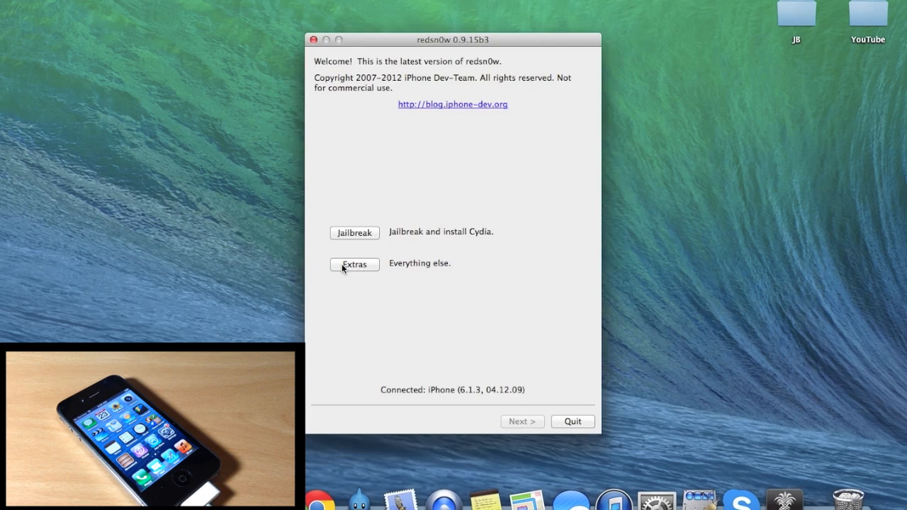
- Re-identify iPhone3,1_6.0_10A403_Restore.ipsw under Extras and choose Just boot tethered now
{"action": "left_click", "coordinate": [354, 264]}
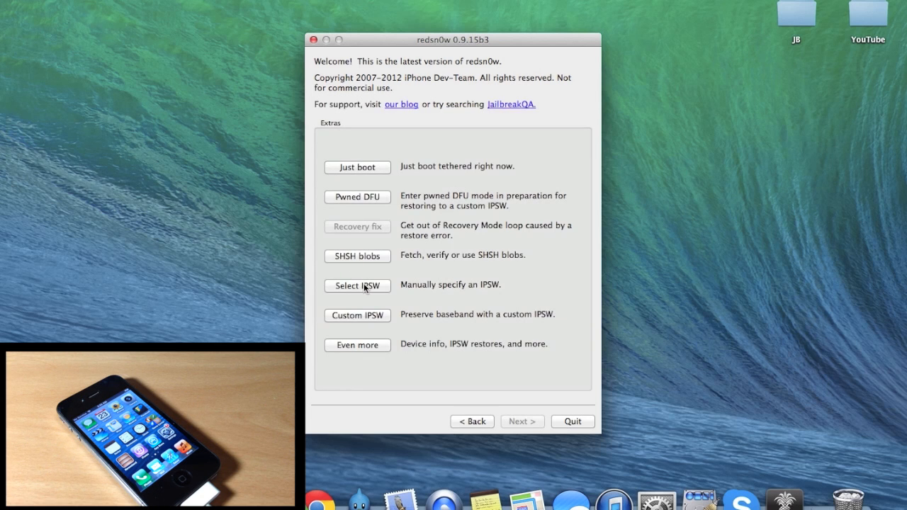
{"action": "left_click", "coordinate": [358, 286]}
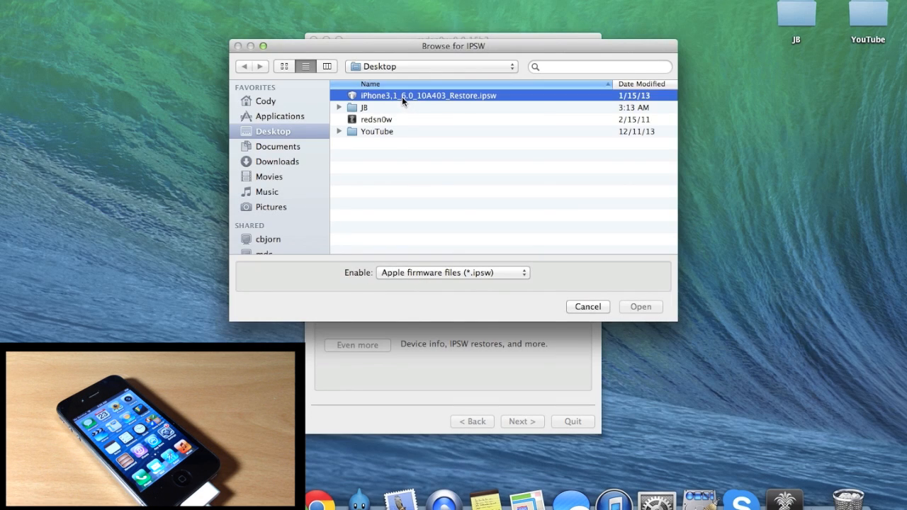
{"action": "left_click", "coordinate": [402, 96]}
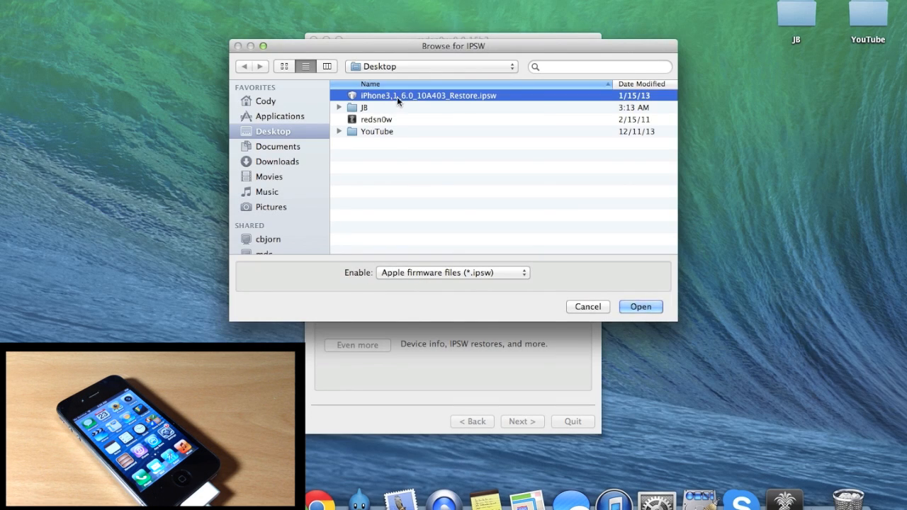
{"action": "left_click", "coordinate": [641, 307]}
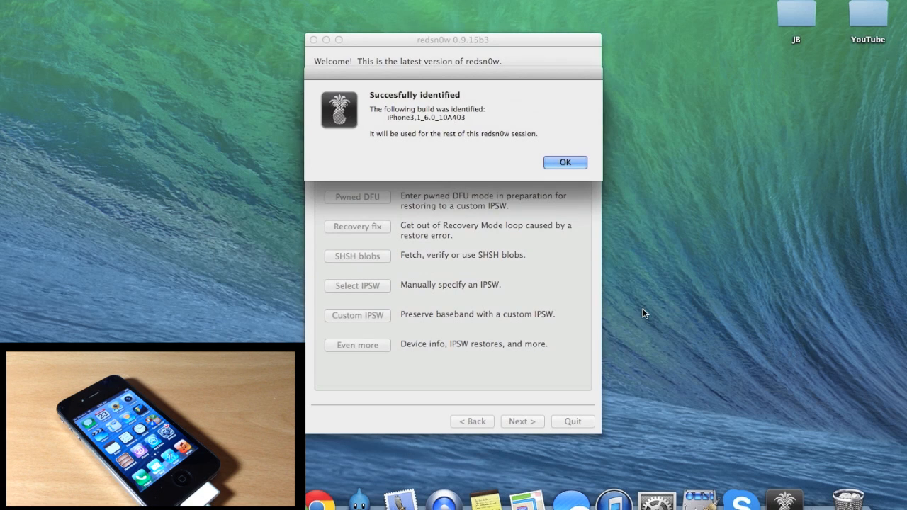
{"action": "left_click", "coordinate": [564, 161]}
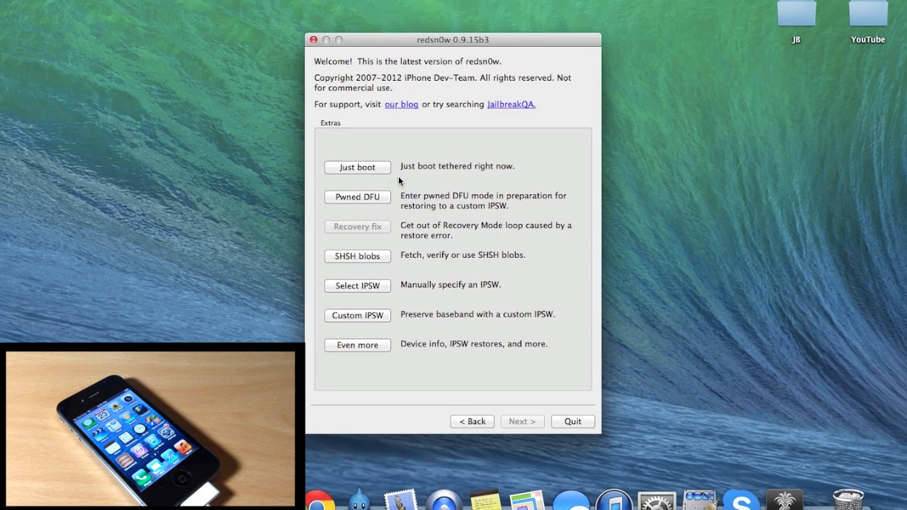
{"action": "left_click", "coordinate": [357, 196]}
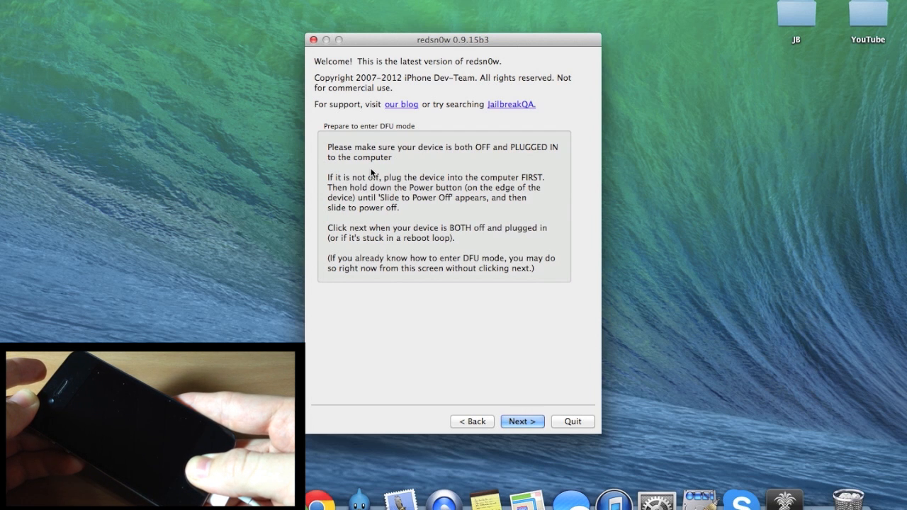
- Proceed past the DFU instructions so the tethered boot brings the iPhone up with Cydia
{"action": "left_click", "coordinate": [522, 421]}
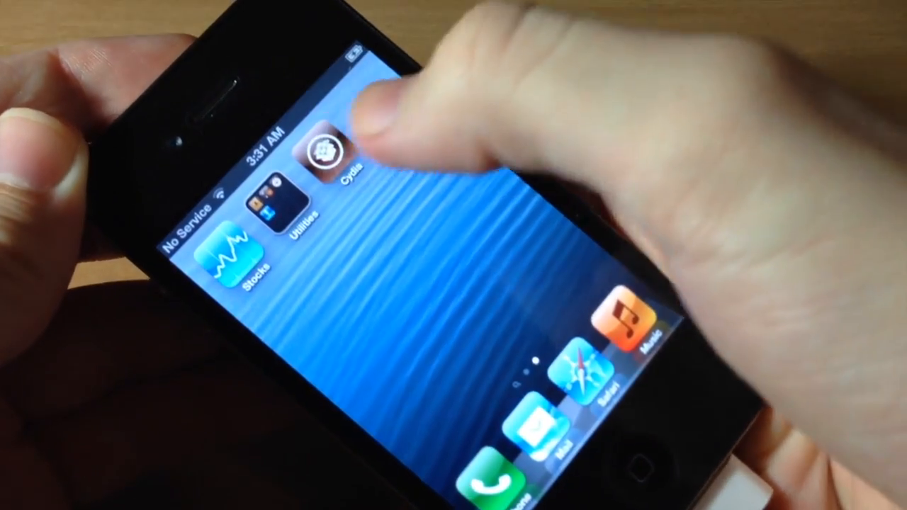
- Run Cydia's first launch as User, install the essential upgrades and reboot the device
{"action": "left_click", "coordinate": [329, 153]}
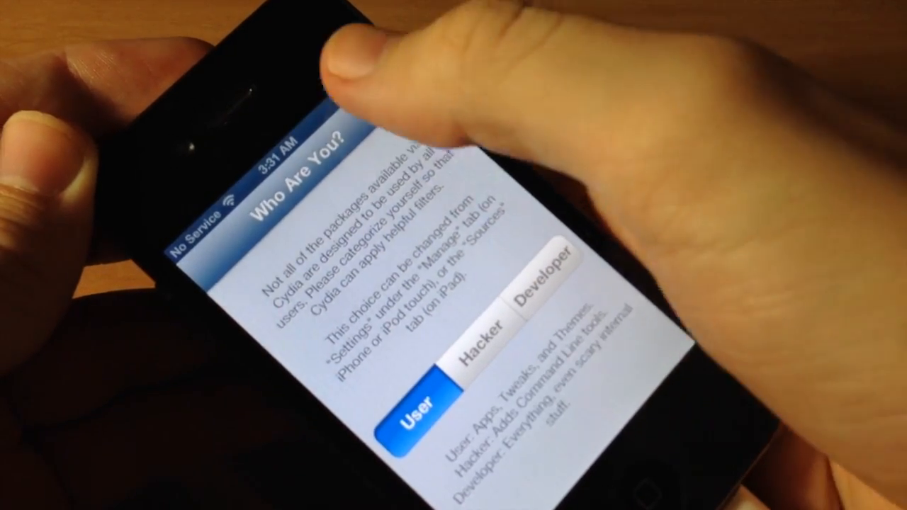
{"action": "left_click", "coordinate": [419, 408]}
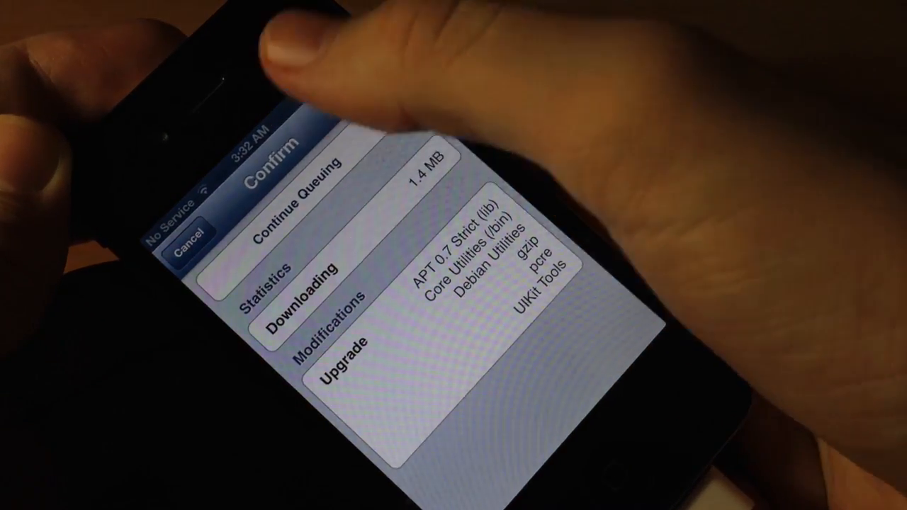
{"action": "left_click", "coordinate": [298, 177]}
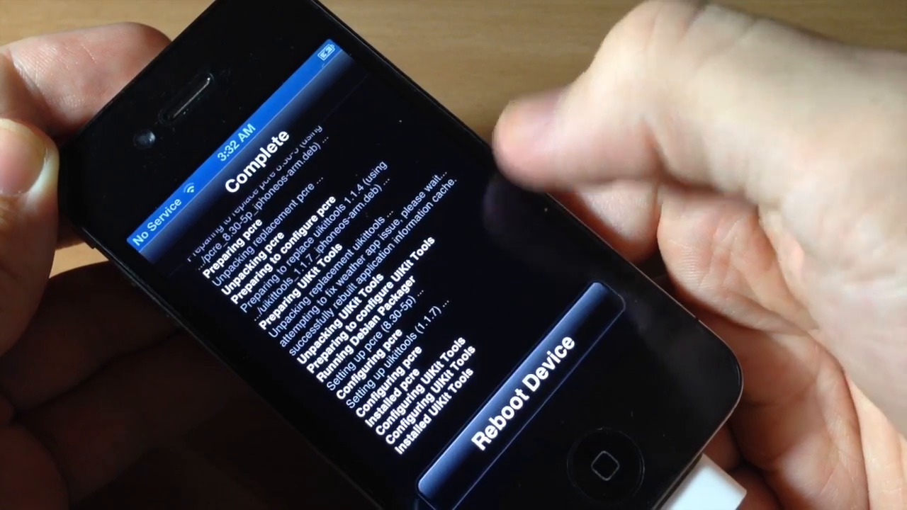
{"action": "left_click", "coordinate": [525, 361]}
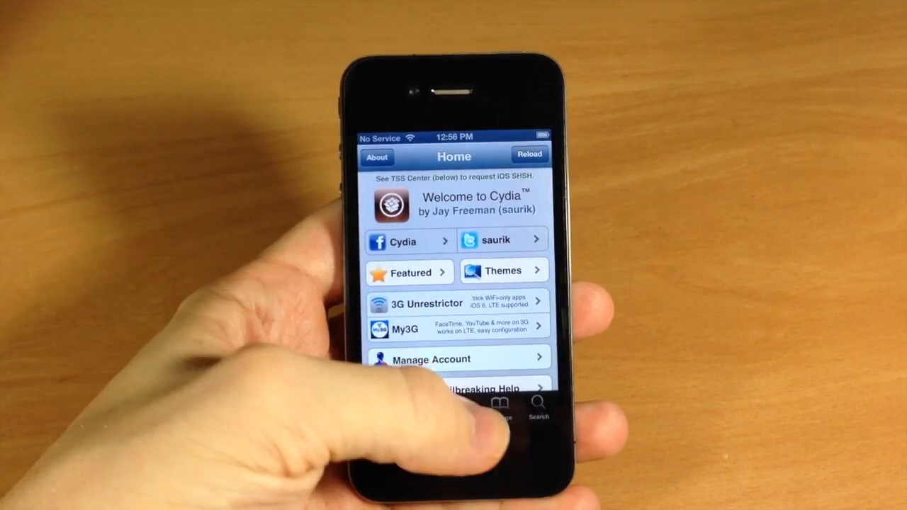
{"action": "left_click", "coordinate": [496, 409]}
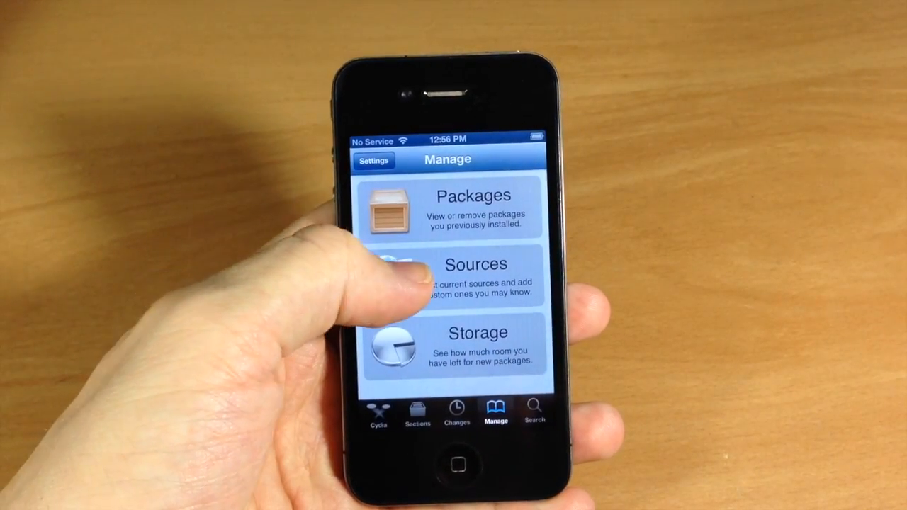
{"action": "left_click", "coordinate": [476, 277]}
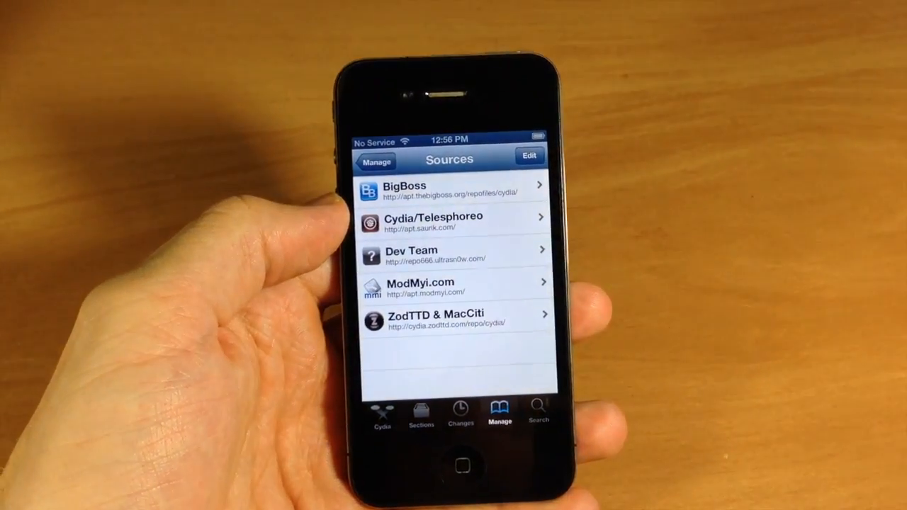
{"action": "left_click", "coordinate": [530, 155]}
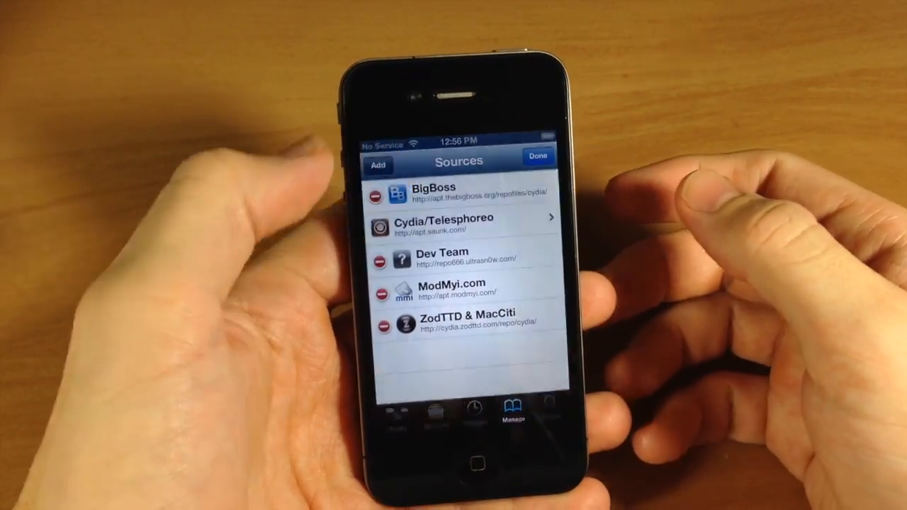
{"action": "left_click", "coordinate": [377, 165]}
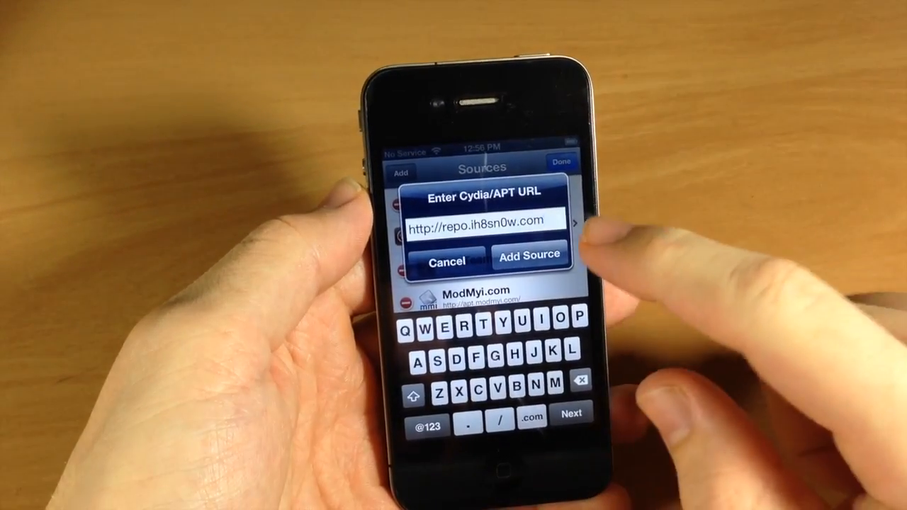
{"action": "left_click", "coordinate": [530, 255]}
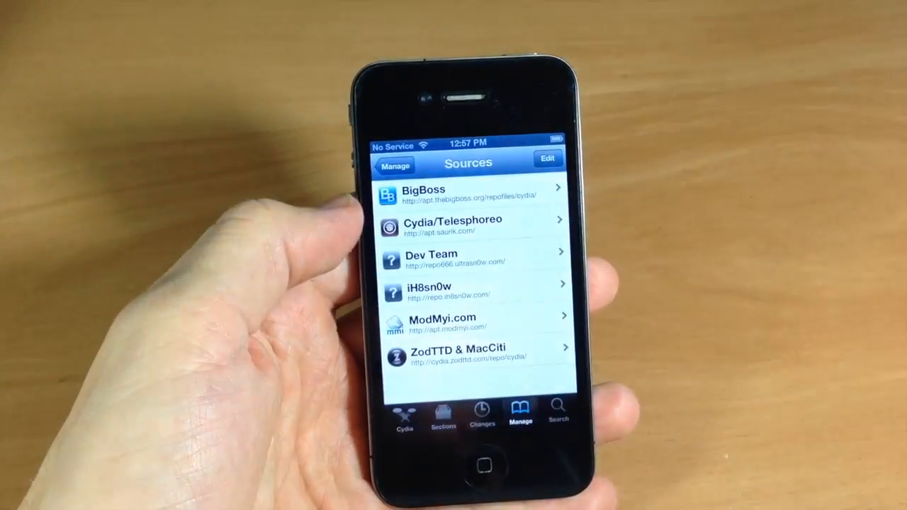
- Search Cydia for p0sixspwn and bring up its package details
{"action": "left_click", "coordinate": [559, 411]}
{"action": "type", "text": "P"}
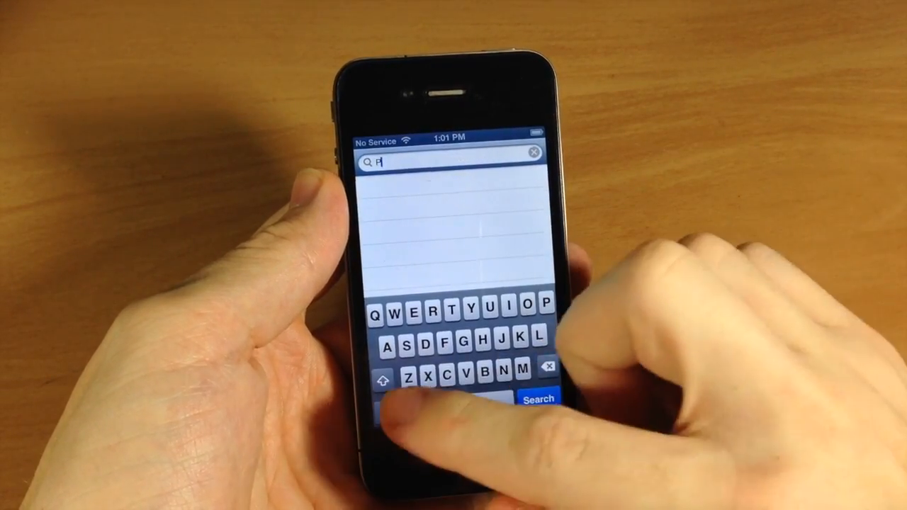
{"action": "type", "text": "0"}
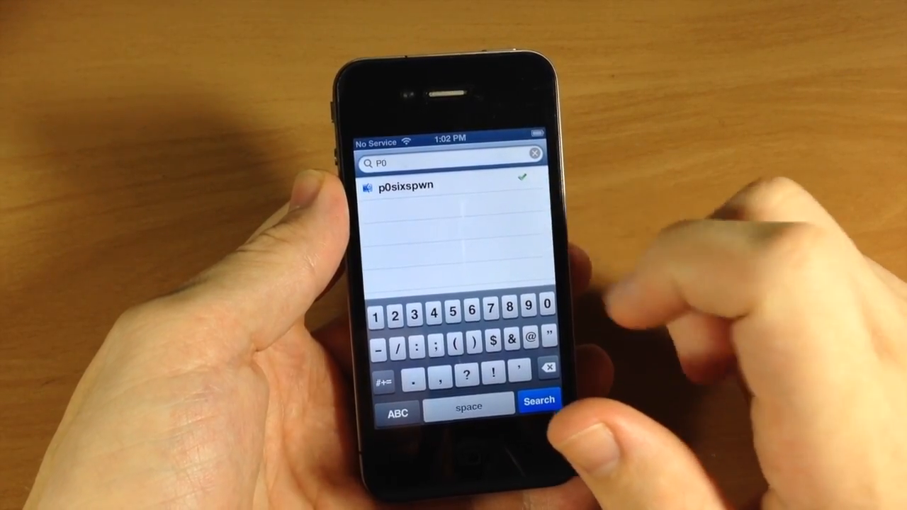
{"action": "left_click", "coordinate": [402, 185]}
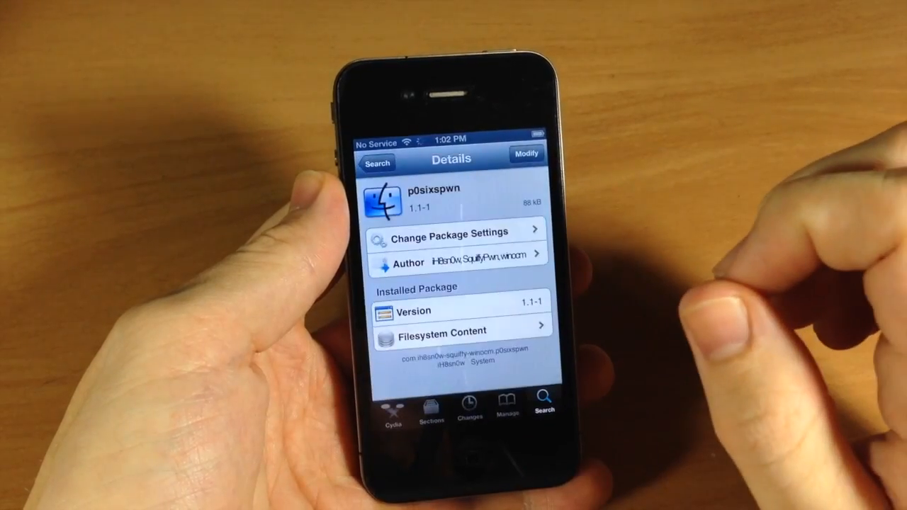
{"action": "left_click", "coordinate": [460, 262]}
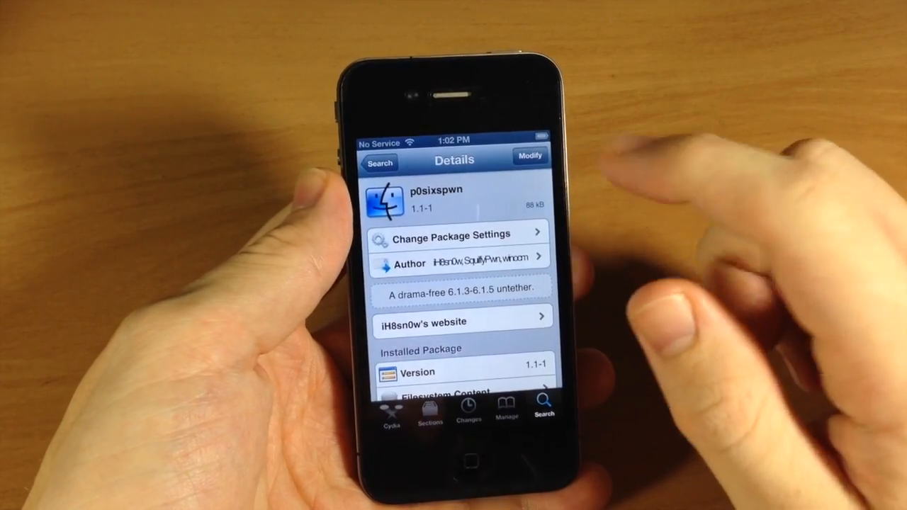
- Reinstall p0sixspwn 1.1-1 via Modify and confirm until the log shows it complete
{"action": "left_click", "coordinate": [530, 156]}
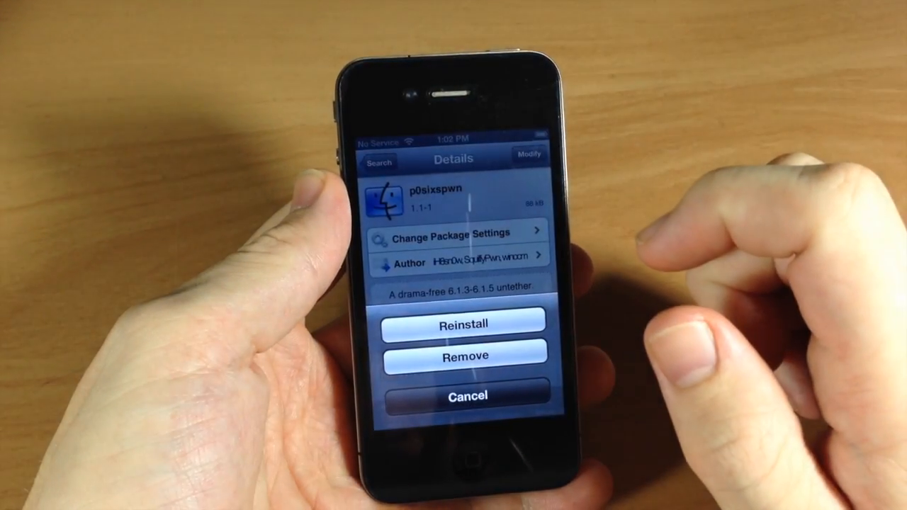
{"action": "left_click", "coordinate": [463, 324]}
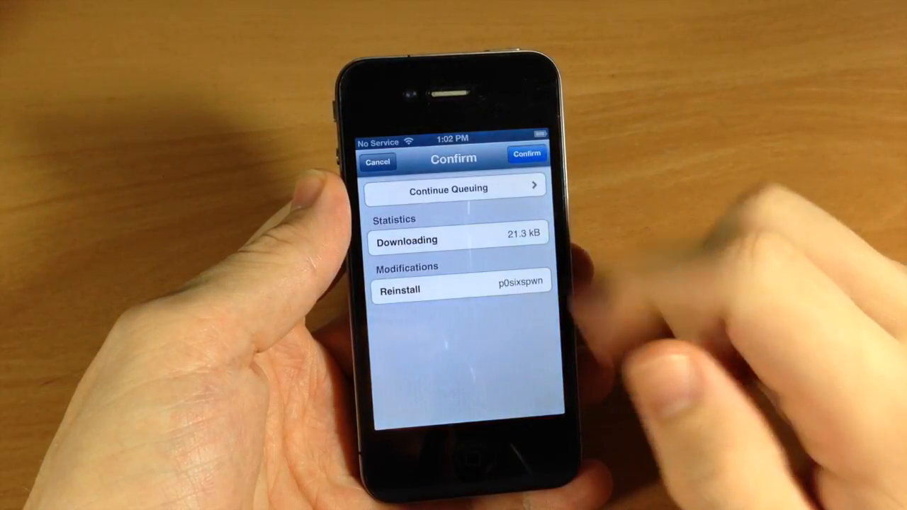
{"action": "left_click", "coordinate": [527, 153]}
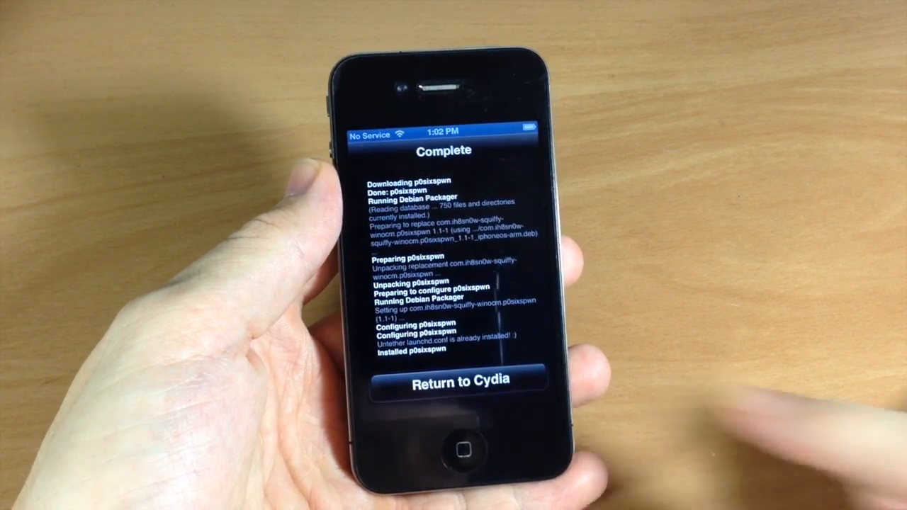
- Return from the install log, let the iPhone reboot untethered and slide to unlock to the home screen
{"action": "left_click", "coordinate": [454, 380]}
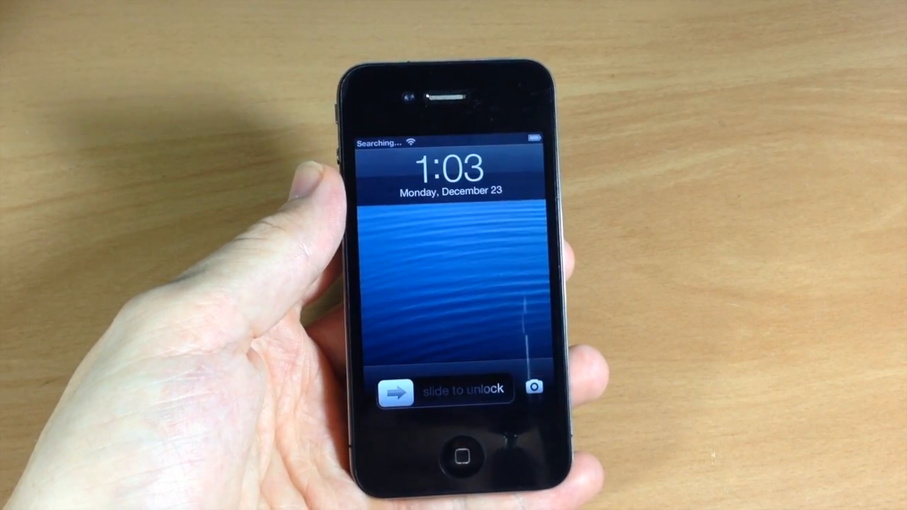
{"action": "left_click_drag", "start_coordinate": [397, 391], "coordinate": [524, 392]}
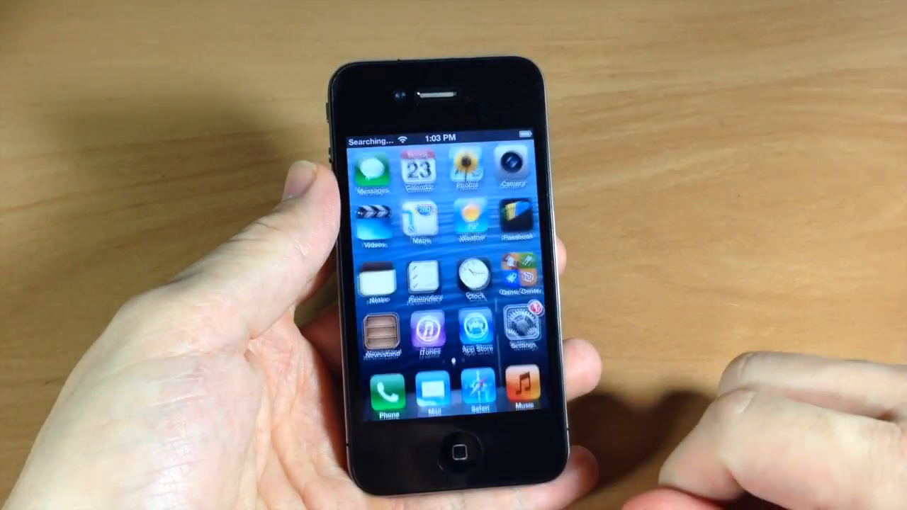